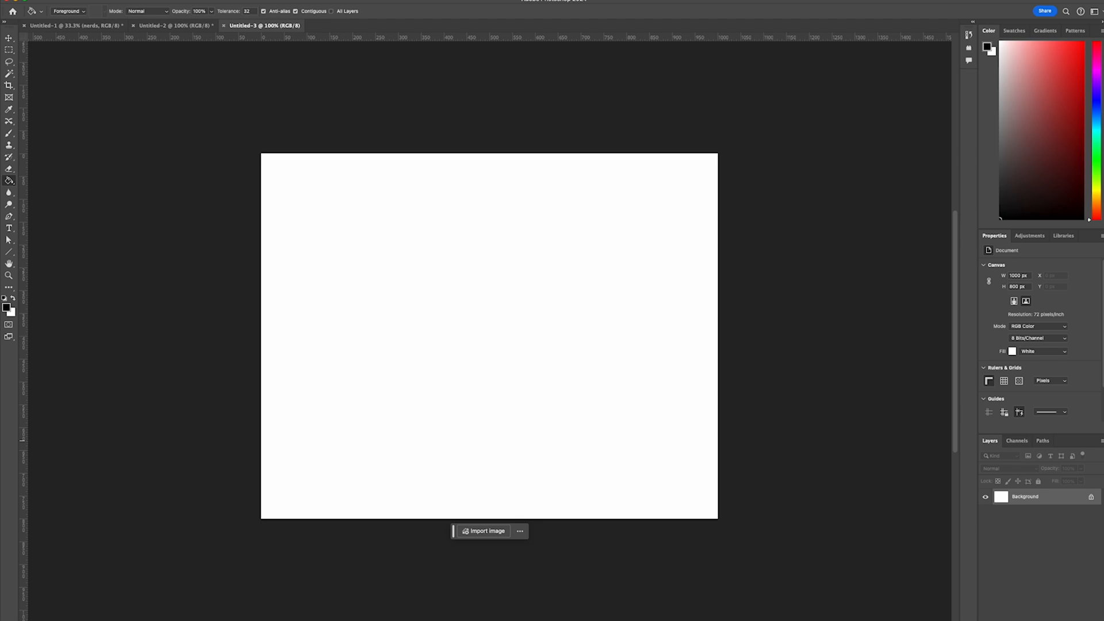
pyautogui.moveTo(227, 255)
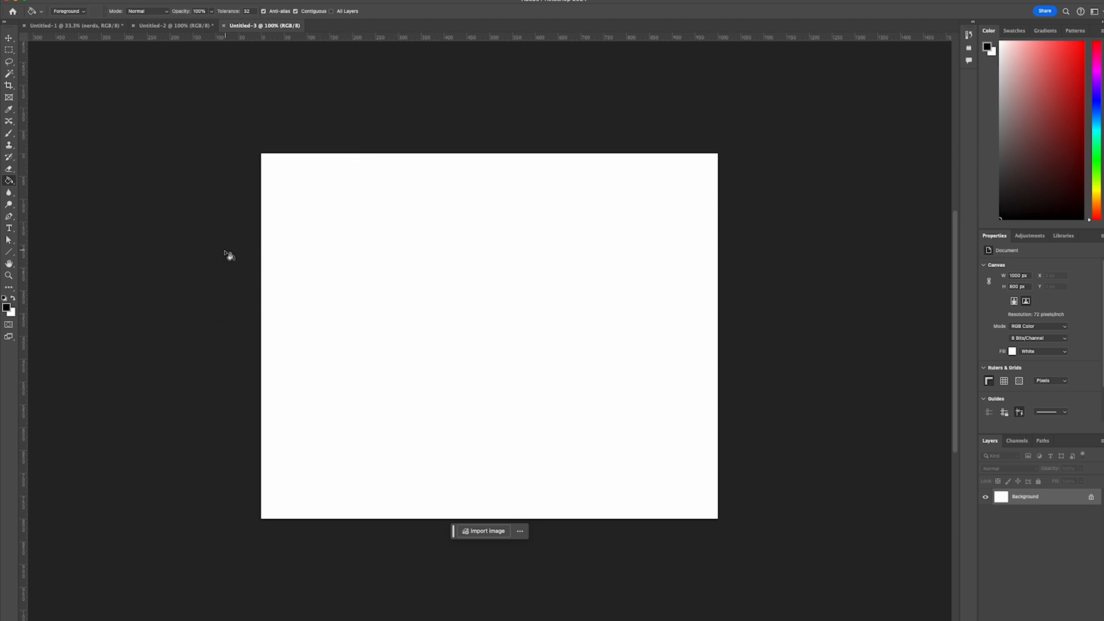
pyautogui.moveTo(123, 258)
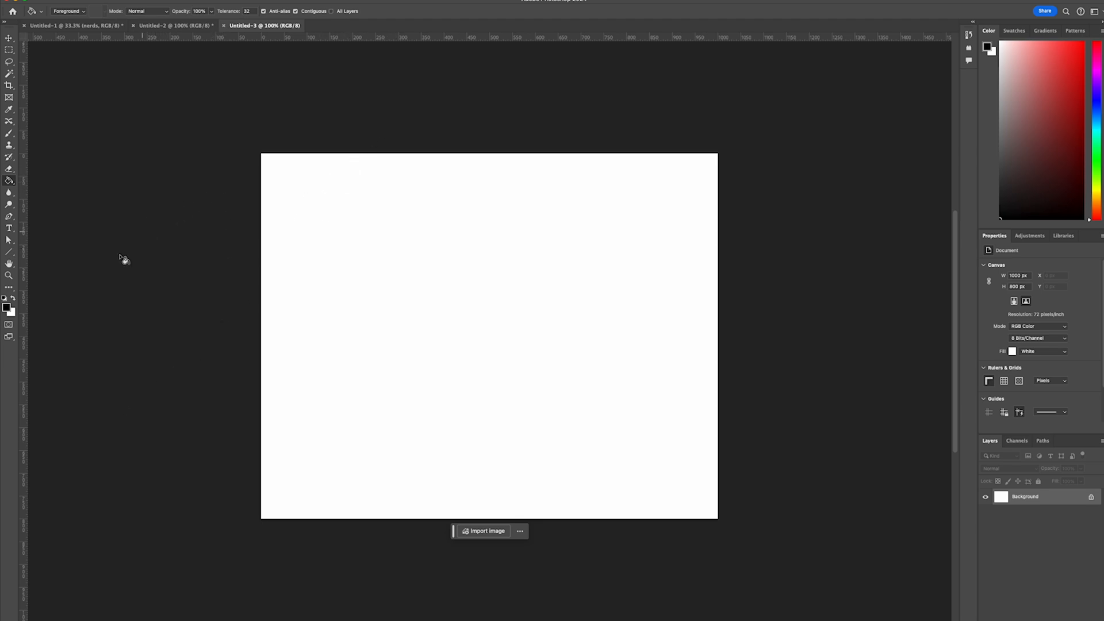
pyautogui.moveTo(7, 181)
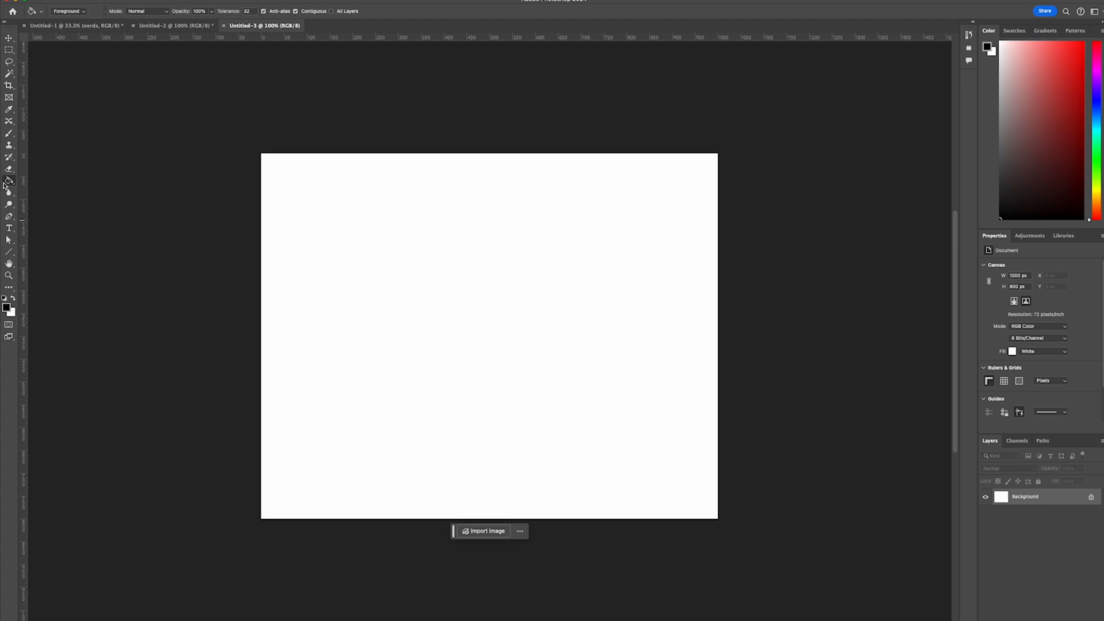
# Fill the entire canvas with black using the Paint Bucket
pyautogui.click(9, 180)
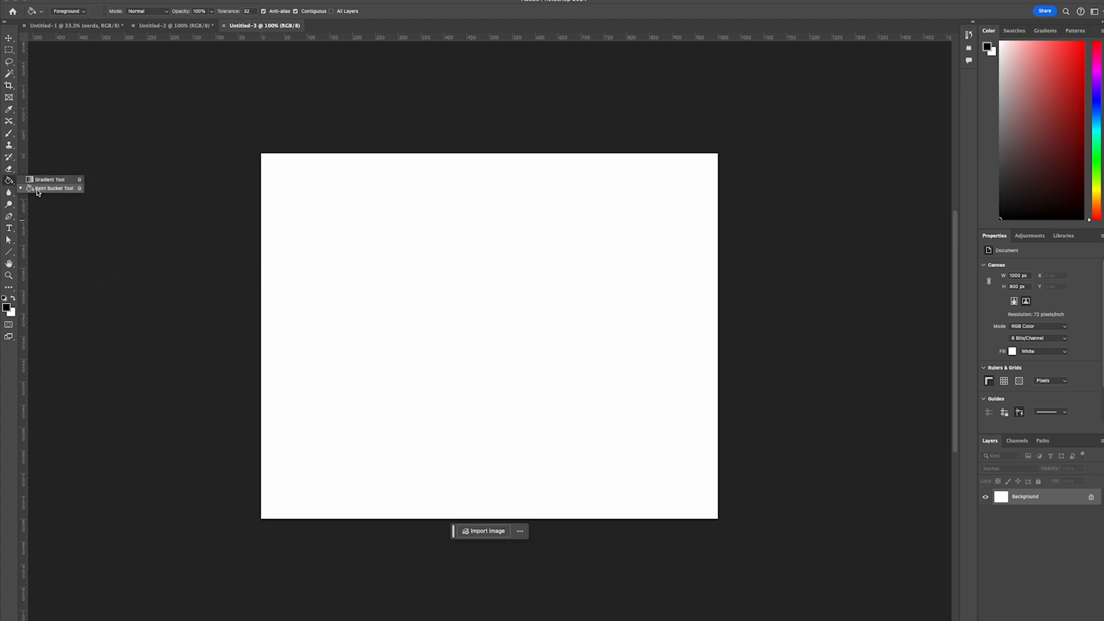
pyautogui.click(529, 355)
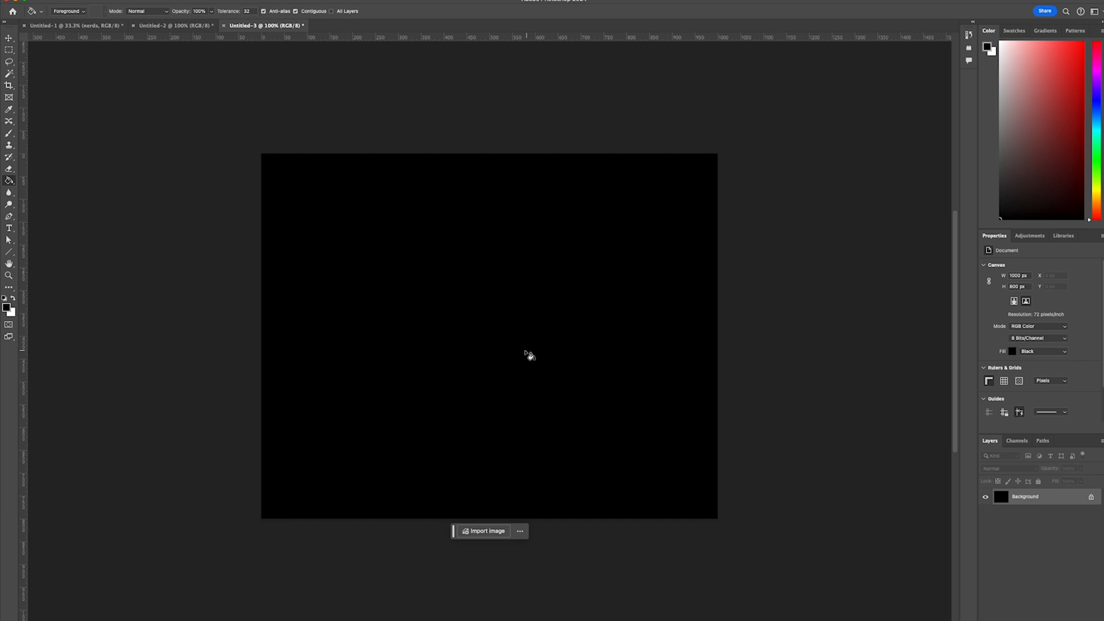
pyautogui.moveTo(10, 228)
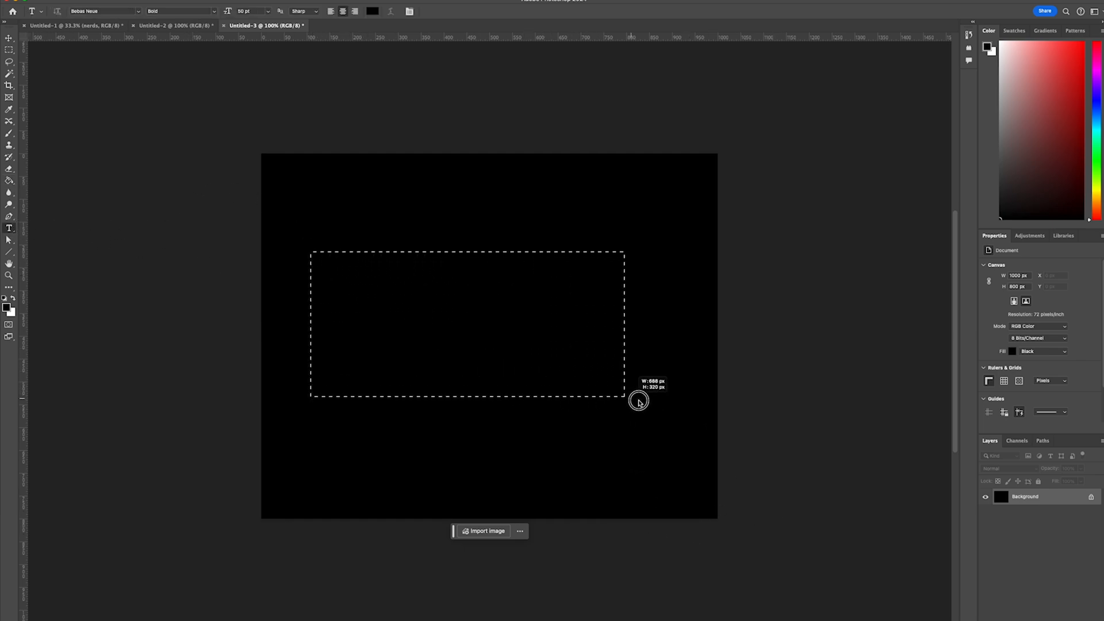
# Add white 290 pt NERDS text across the canvas middle with tracking 100
pyautogui.moveTo(310, 249); pyautogui.dragTo(624, 394)
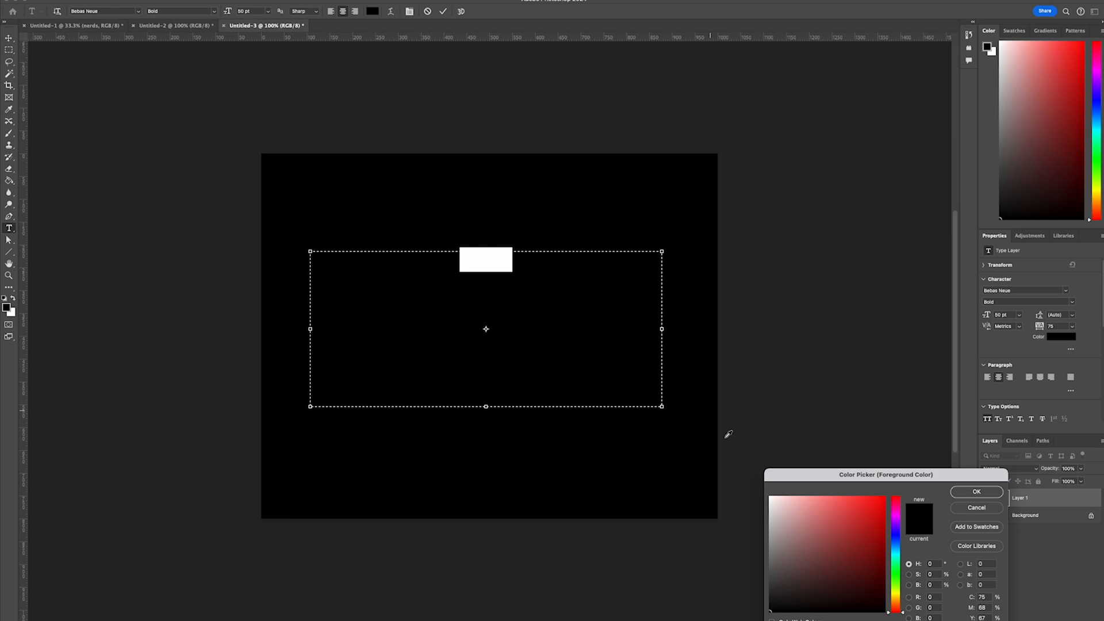
pyautogui.click(975, 492)
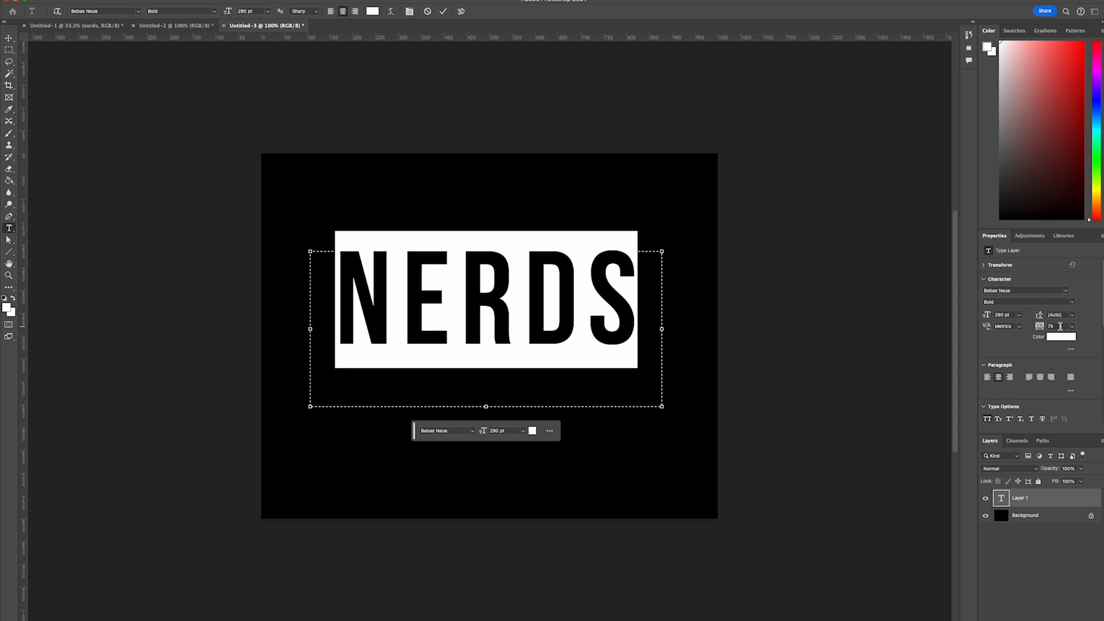
pyautogui.click(1071, 326)
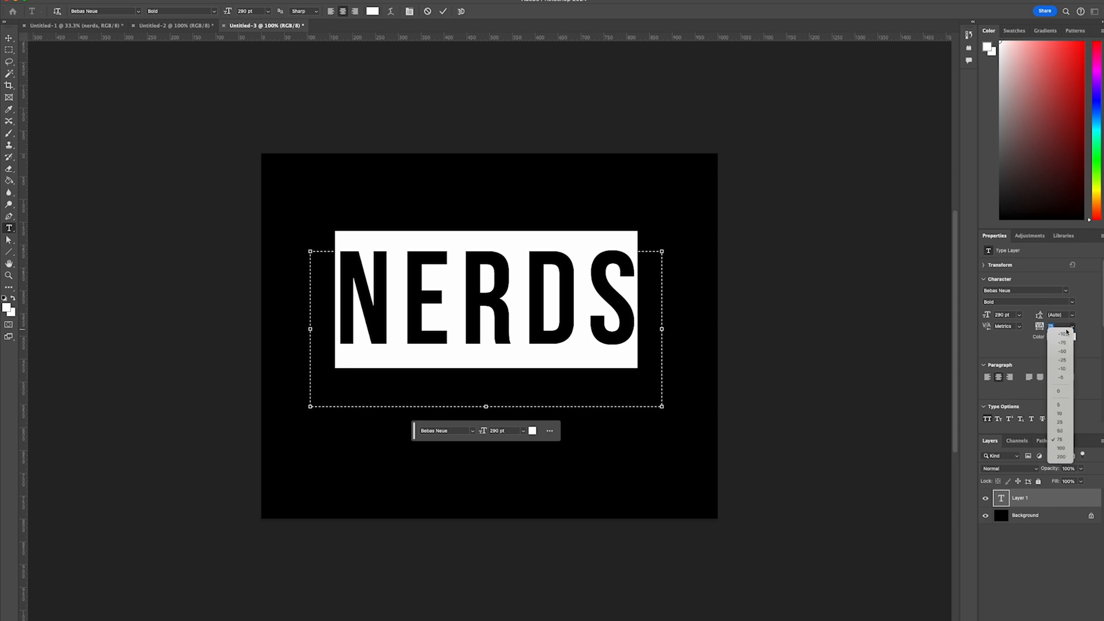
pyautogui.moveTo(1063, 449)
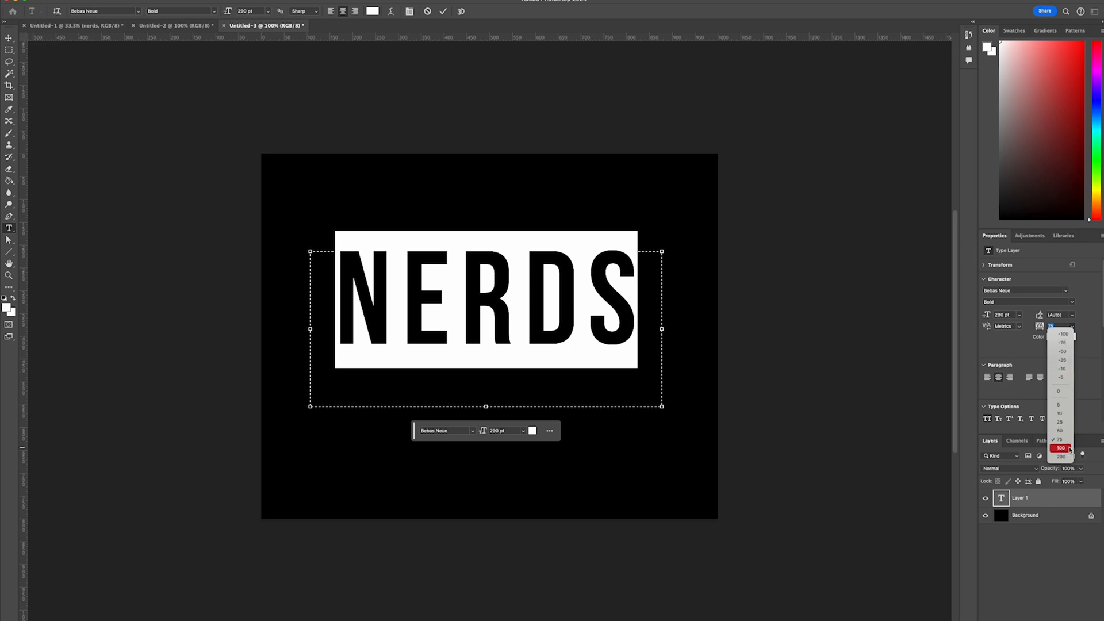
pyautogui.click(1061, 448)
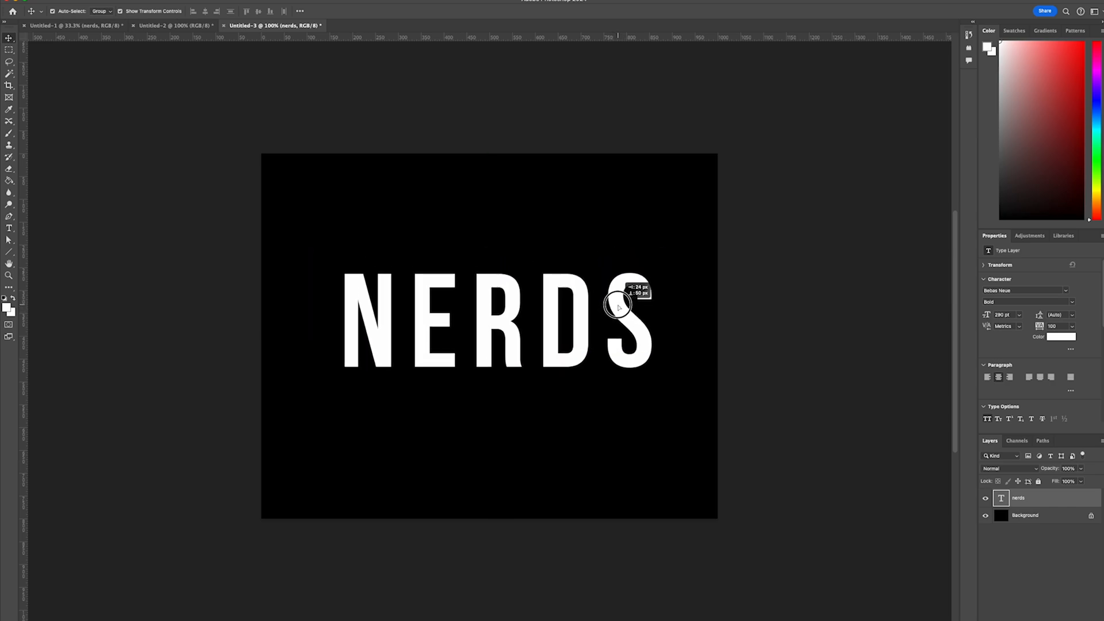
# Load the NERDS letter selection and add an empty layer above the text
pyautogui.click(620, 306)
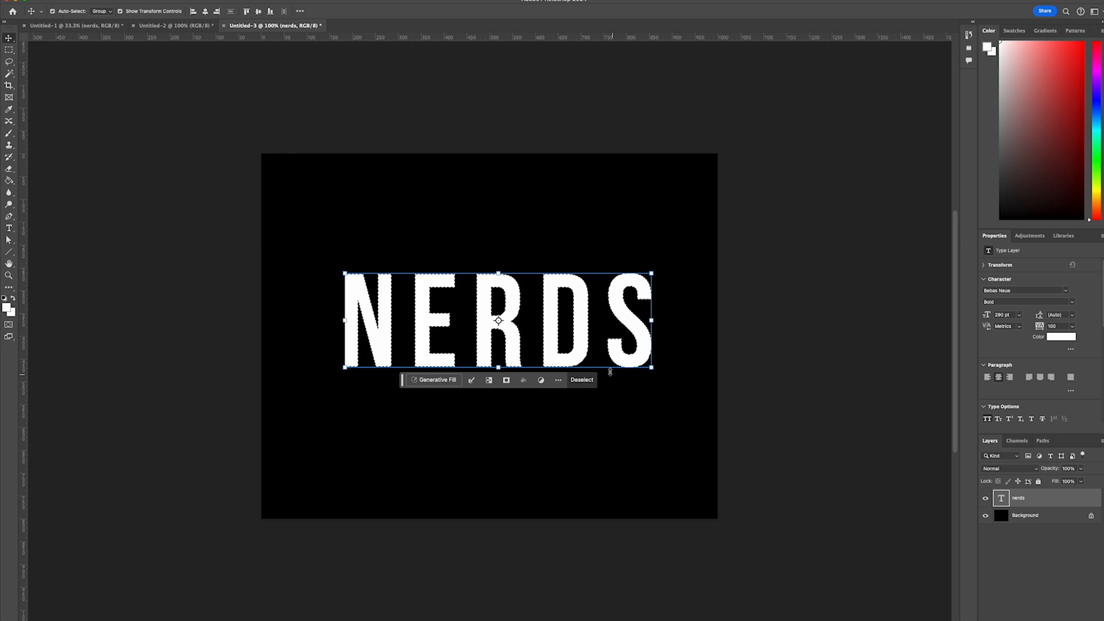
pyautogui.moveTo(427, 238)
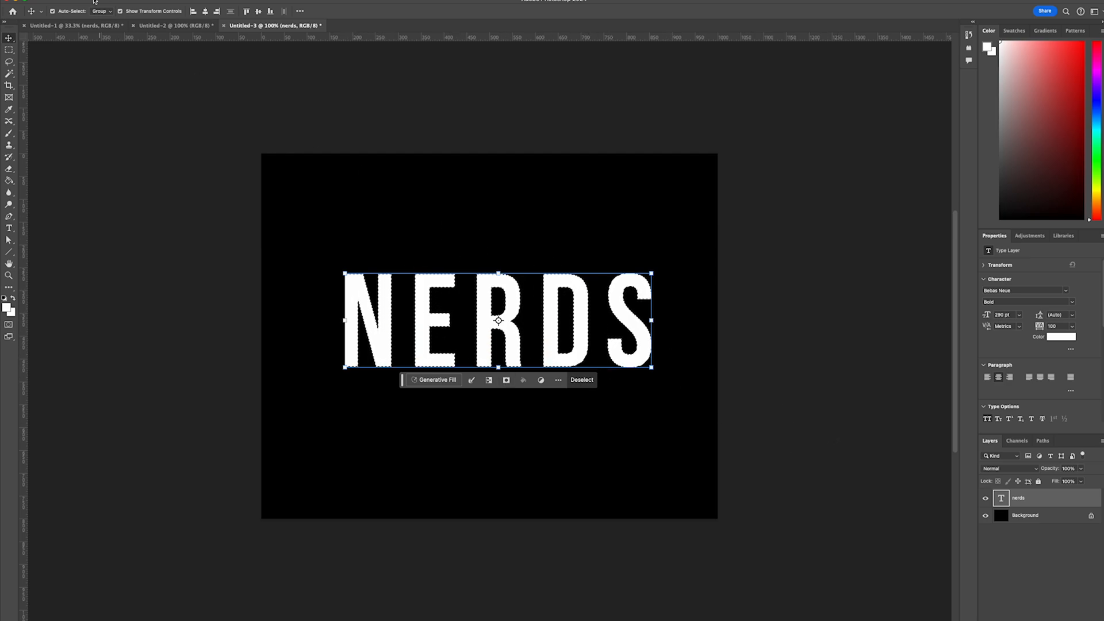
pyautogui.click(9, 62)
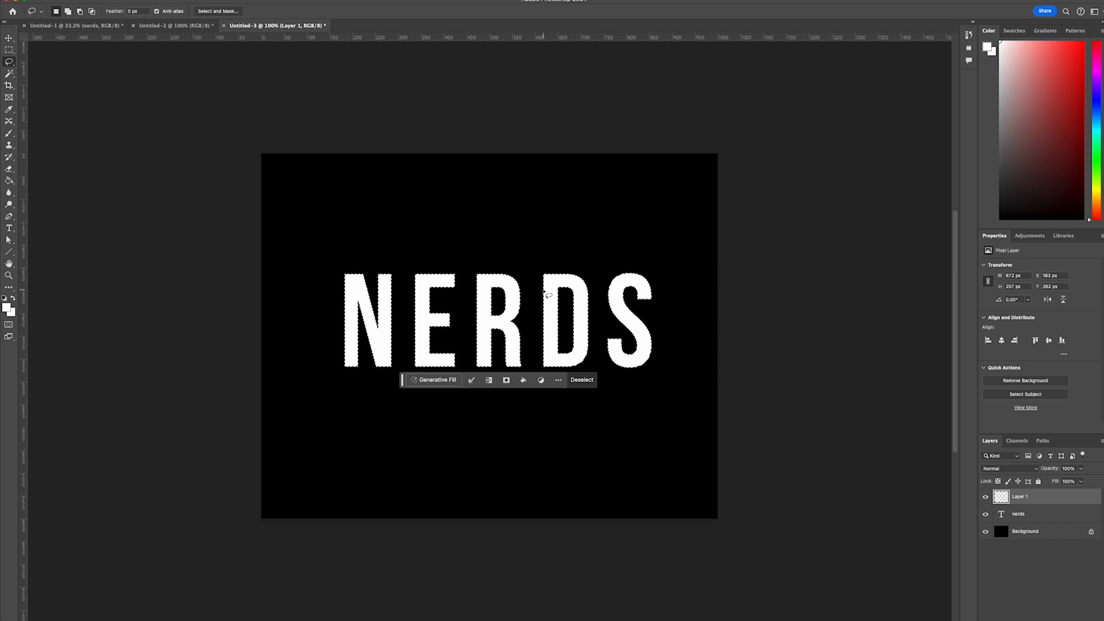
# Make a work path from the letter selection at 2.0 pixel tolerance
pyautogui.rightClick(549, 295)
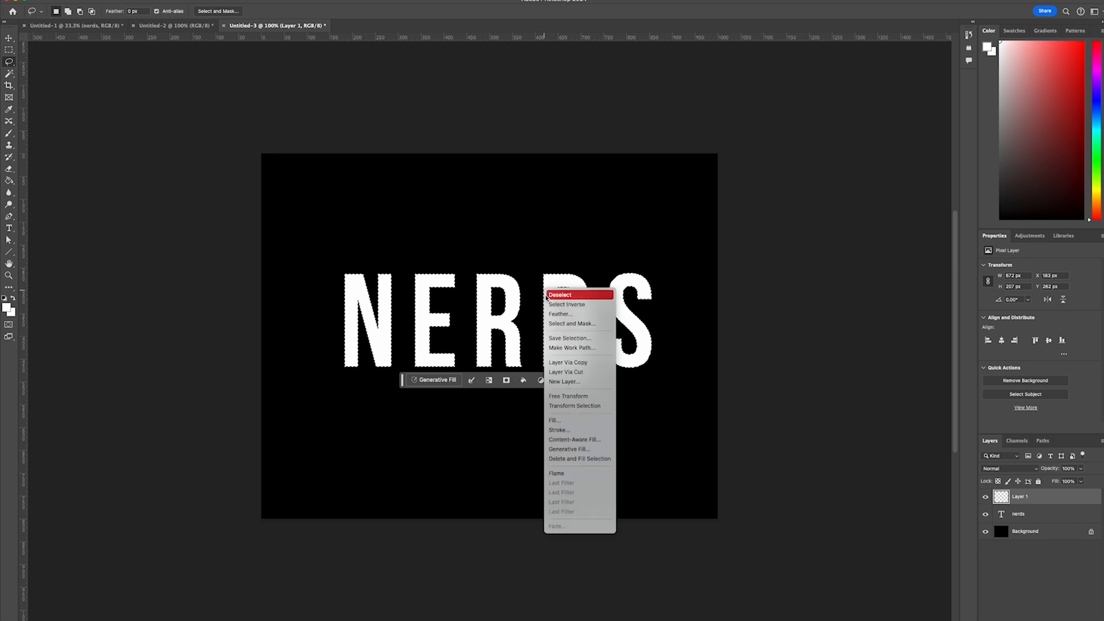
pyautogui.moveTo(573, 347)
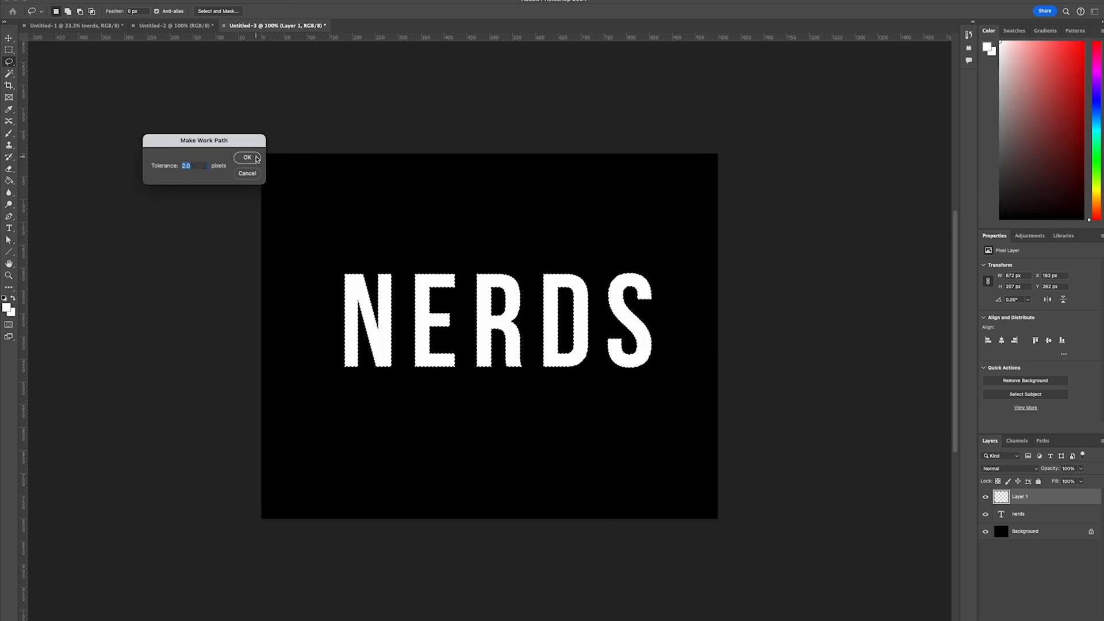
pyautogui.click(247, 157)
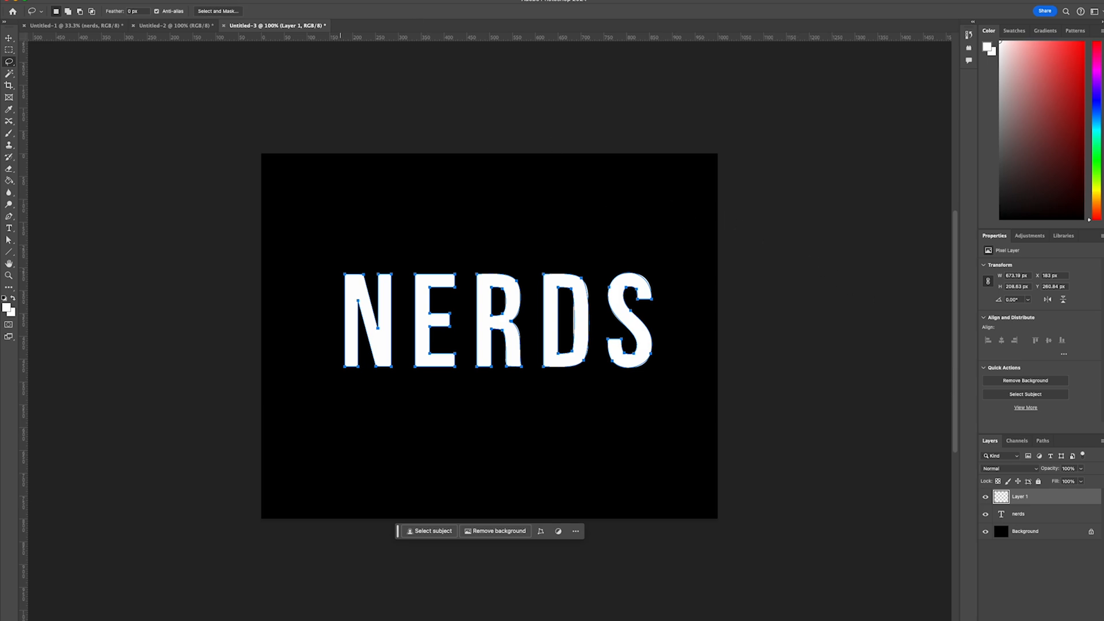
# Choose the Flame render filter from the Filter menu
pyautogui.click(243, 2)
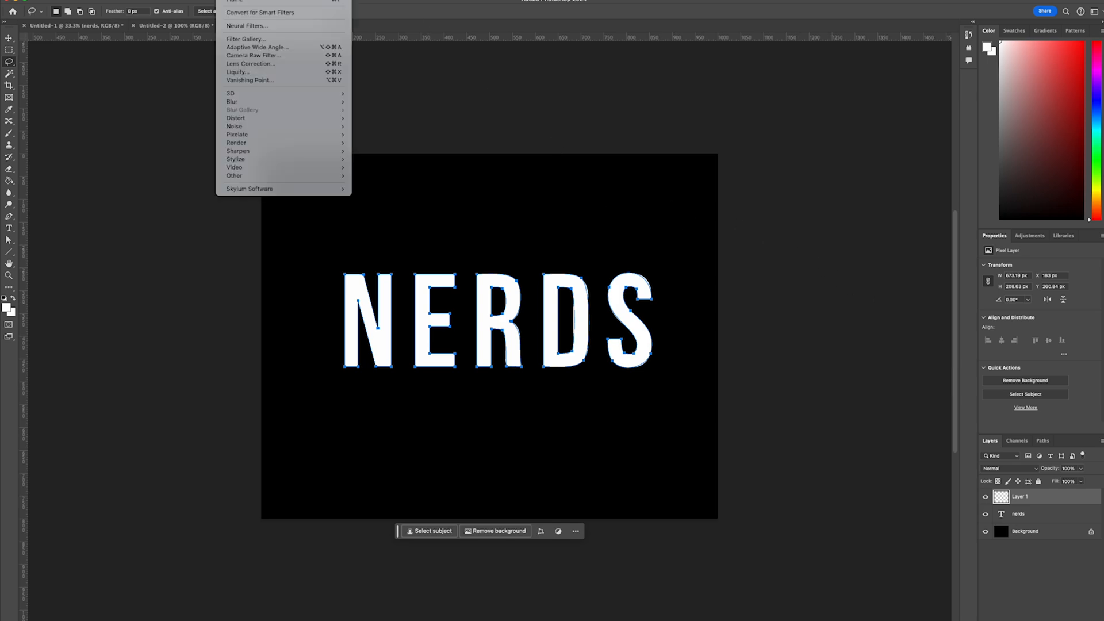
pyautogui.moveTo(237, 142)
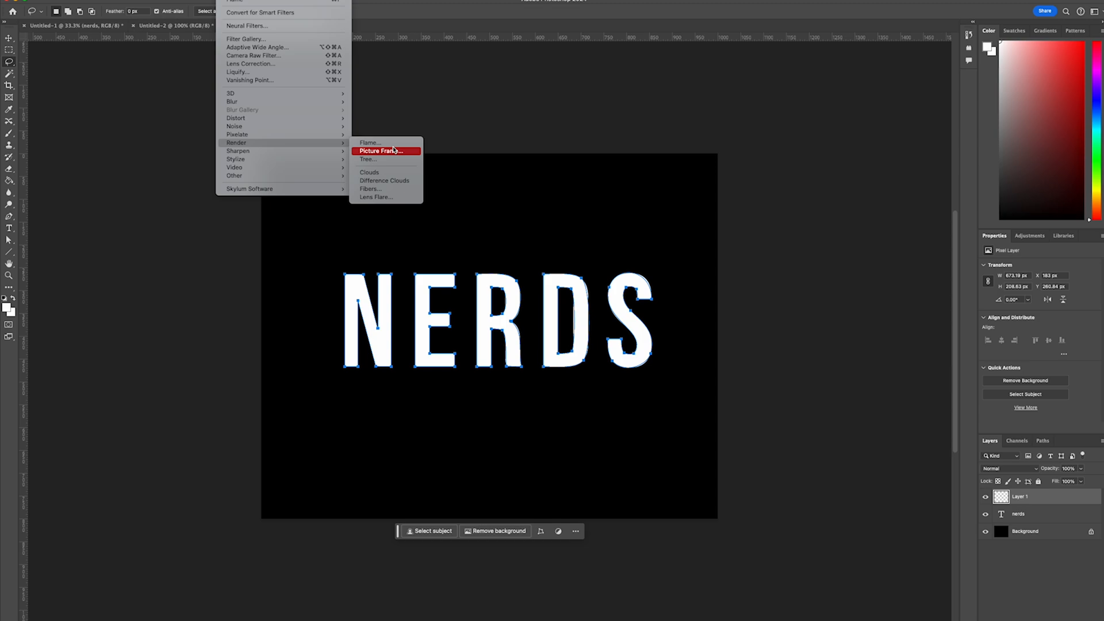
pyautogui.click(380, 150)
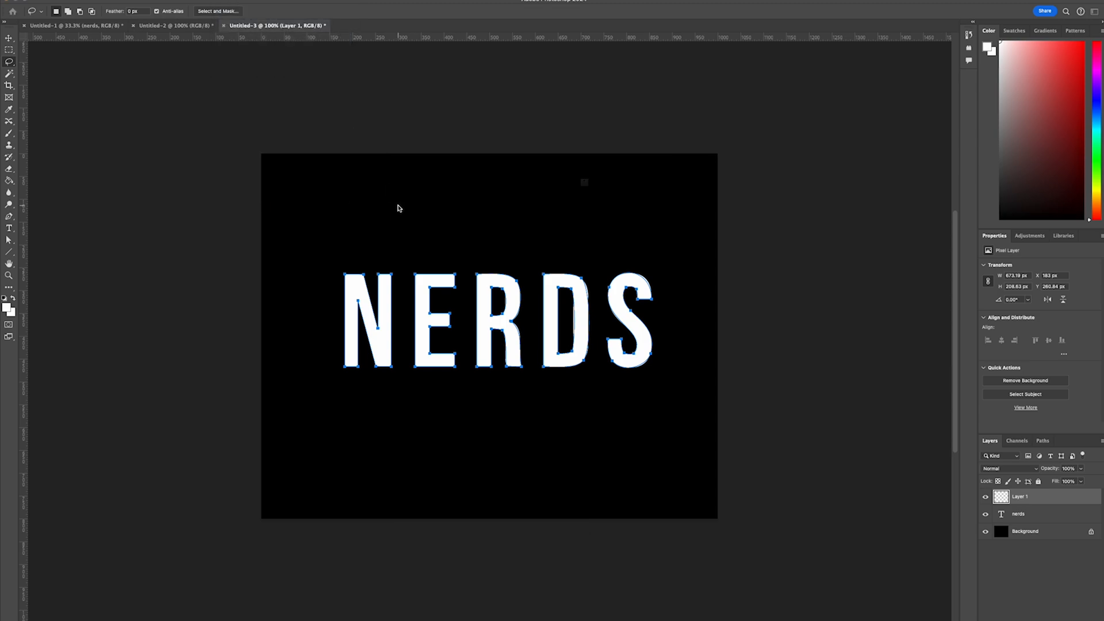
pyautogui.moveTo(561, 231)
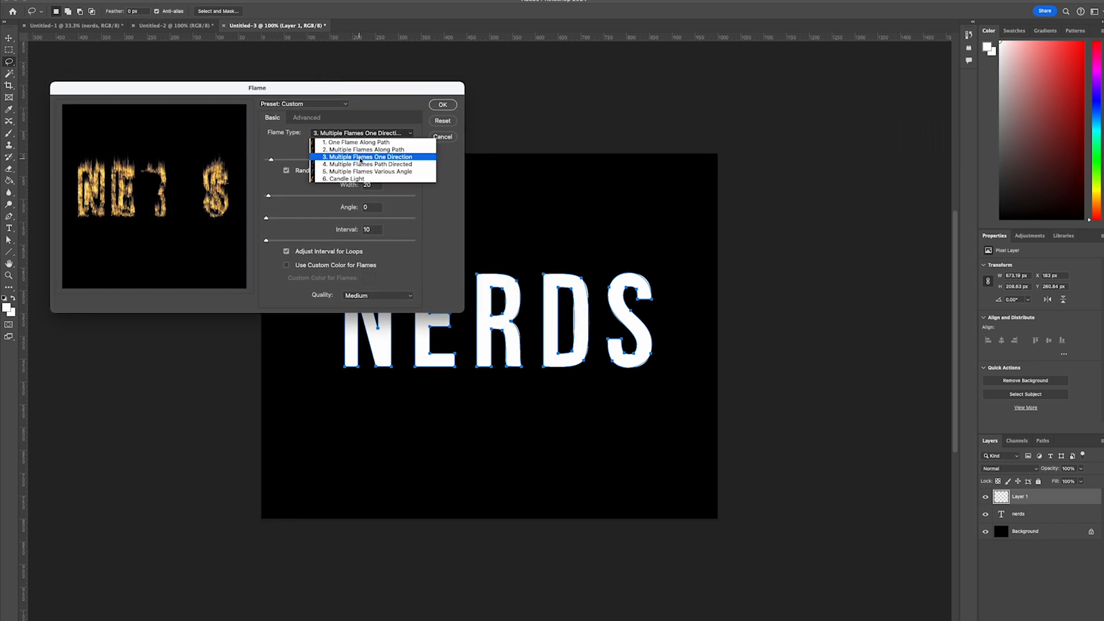
# Render Multiple Flames One Direction at width 20 on the new layer
pyautogui.click(359, 150)
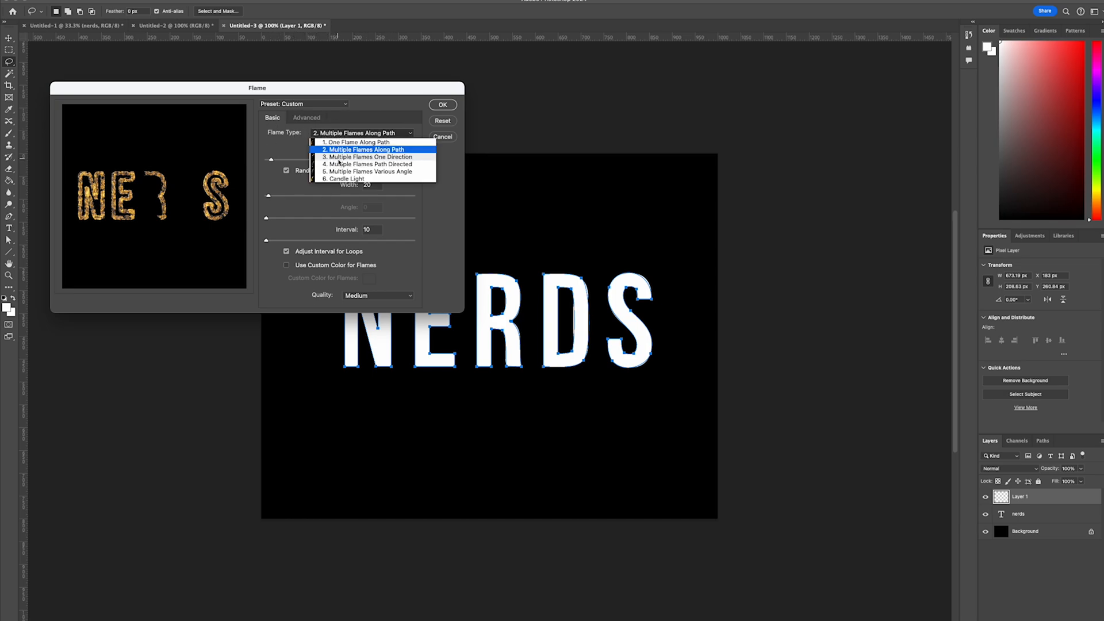
pyautogui.click(368, 156)
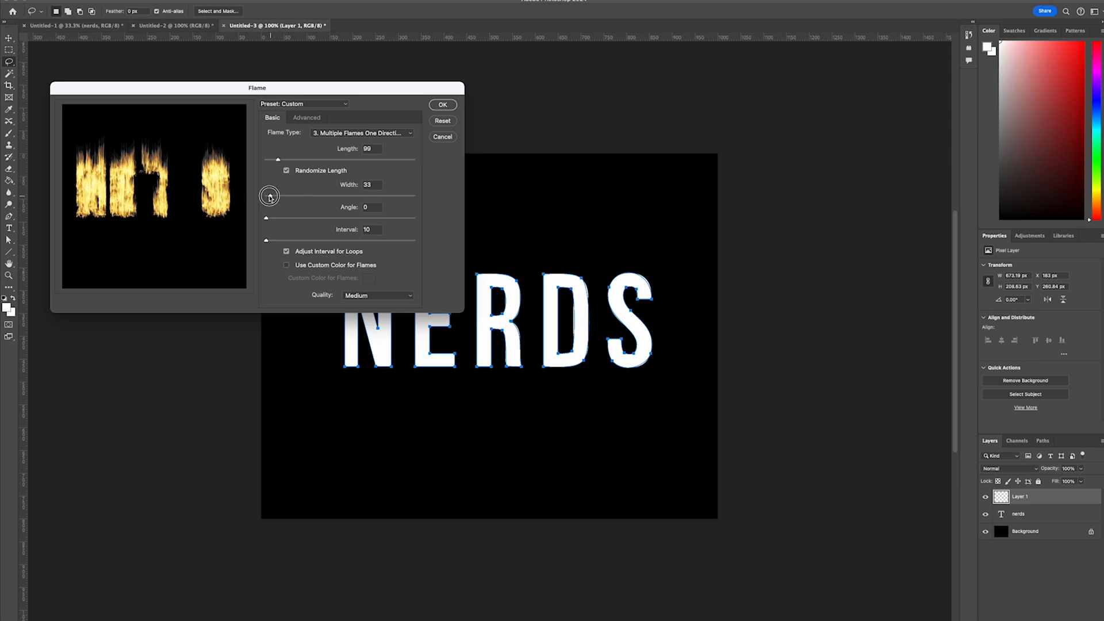
pyautogui.moveTo(269, 195); pyautogui.dragTo(266, 195)
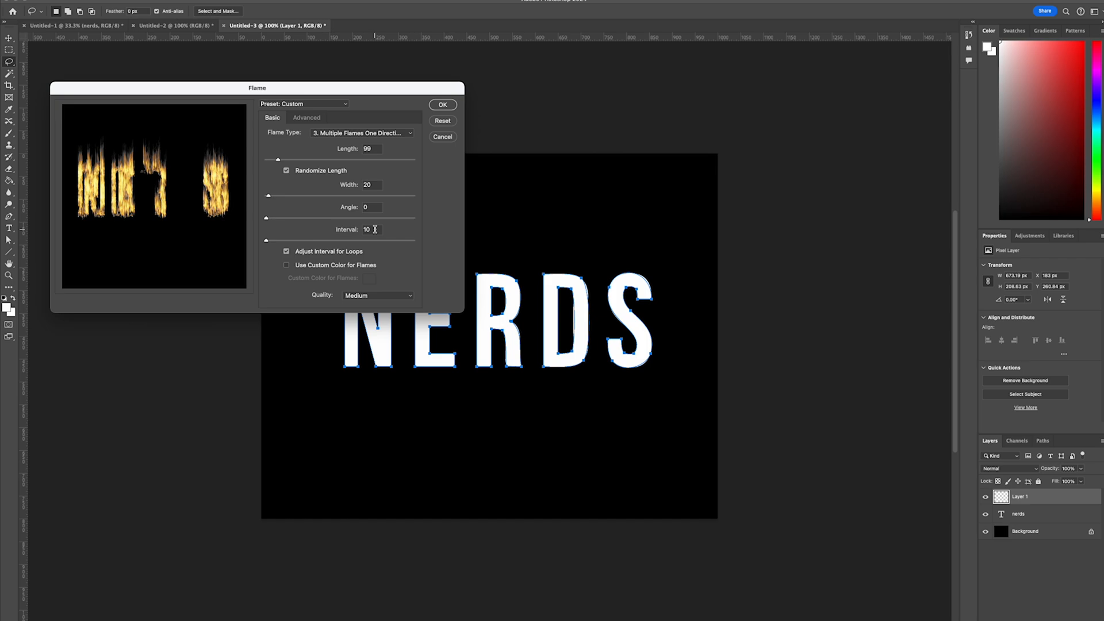
pyautogui.moveTo(413, 270)
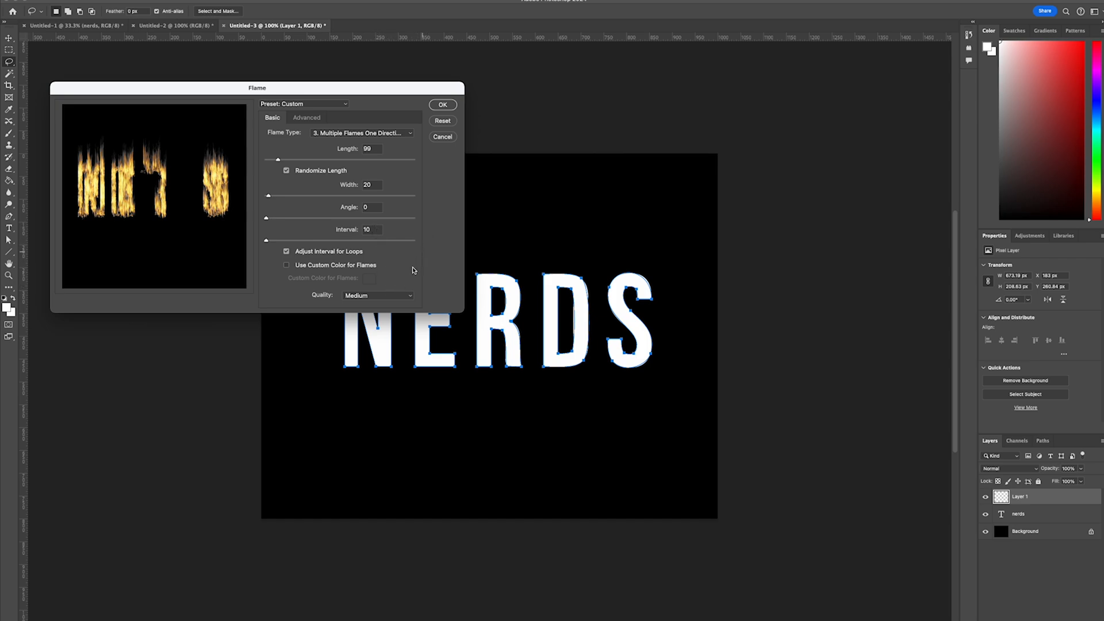
pyautogui.moveTo(387, 315)
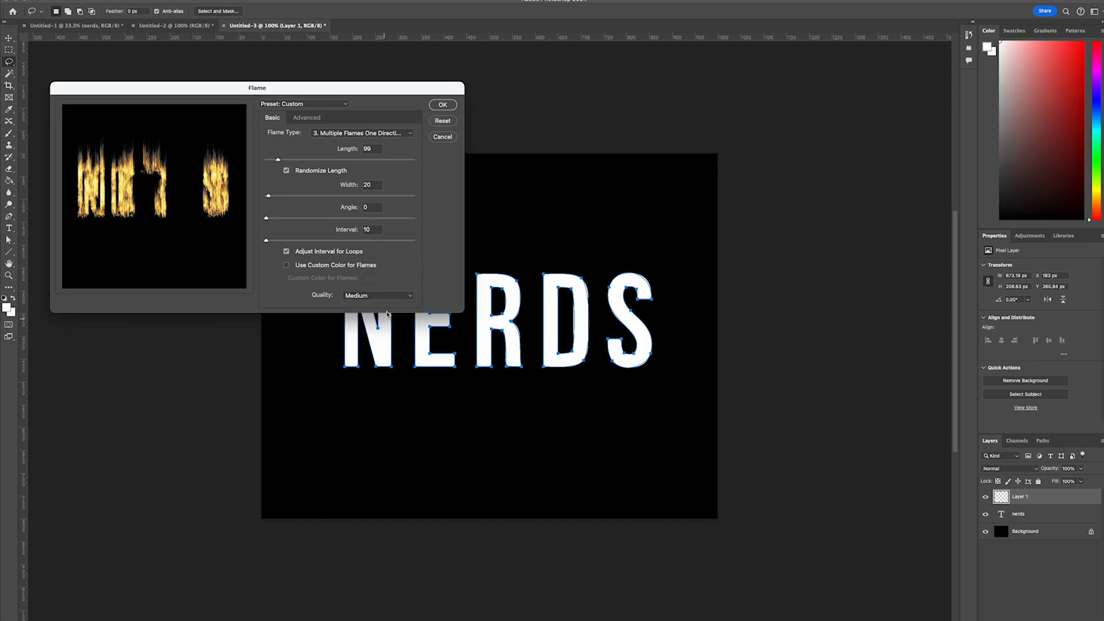
pyautogui.click(442, 104)
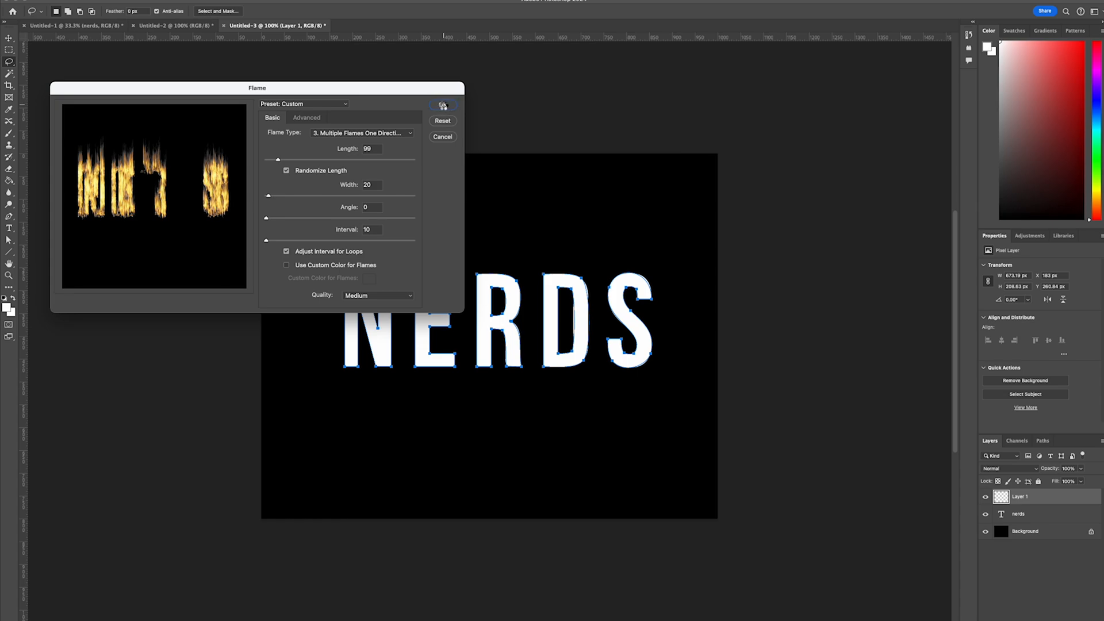
pyautogui.click(442, 104)
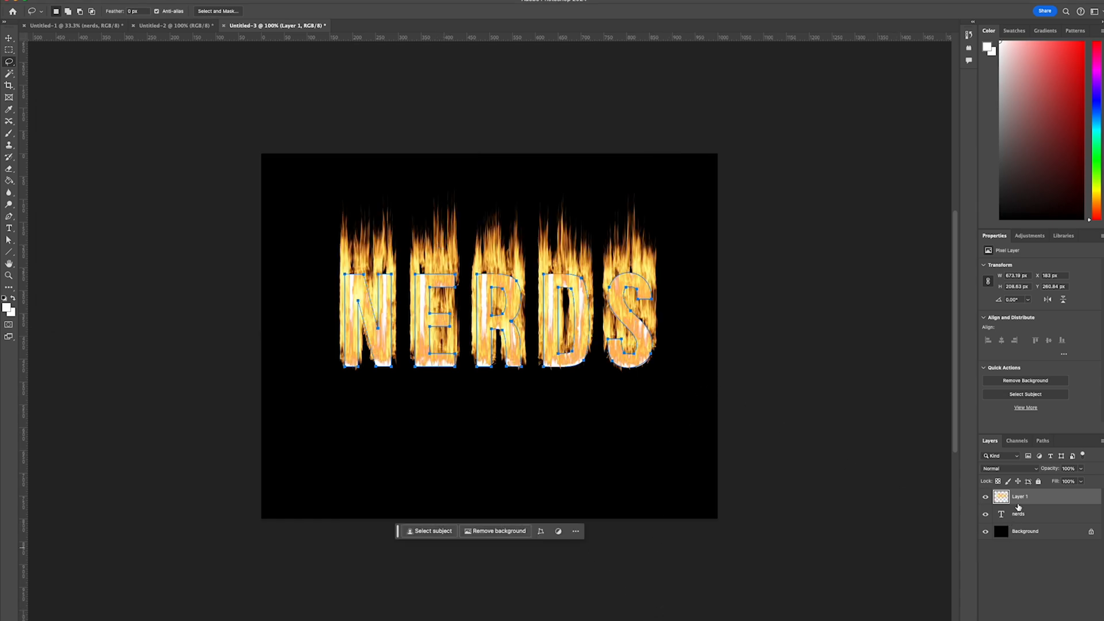
# Move the flame layer beneath the nerds text layer and select the text layer
pyautogui.click(1018, 514)
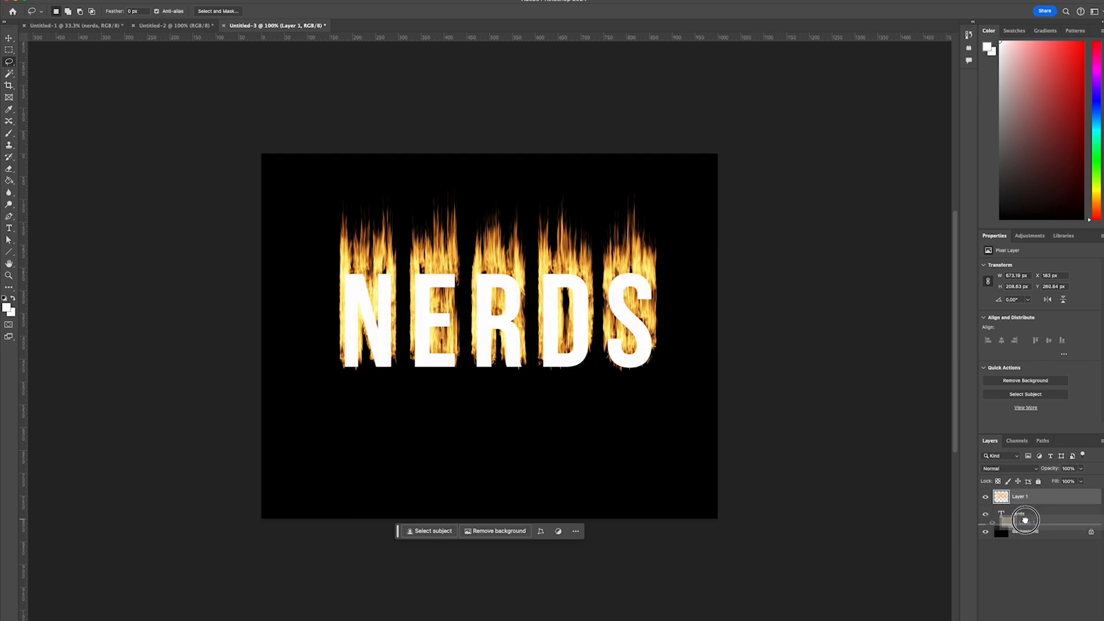
pyautogui.click(1020, 514)
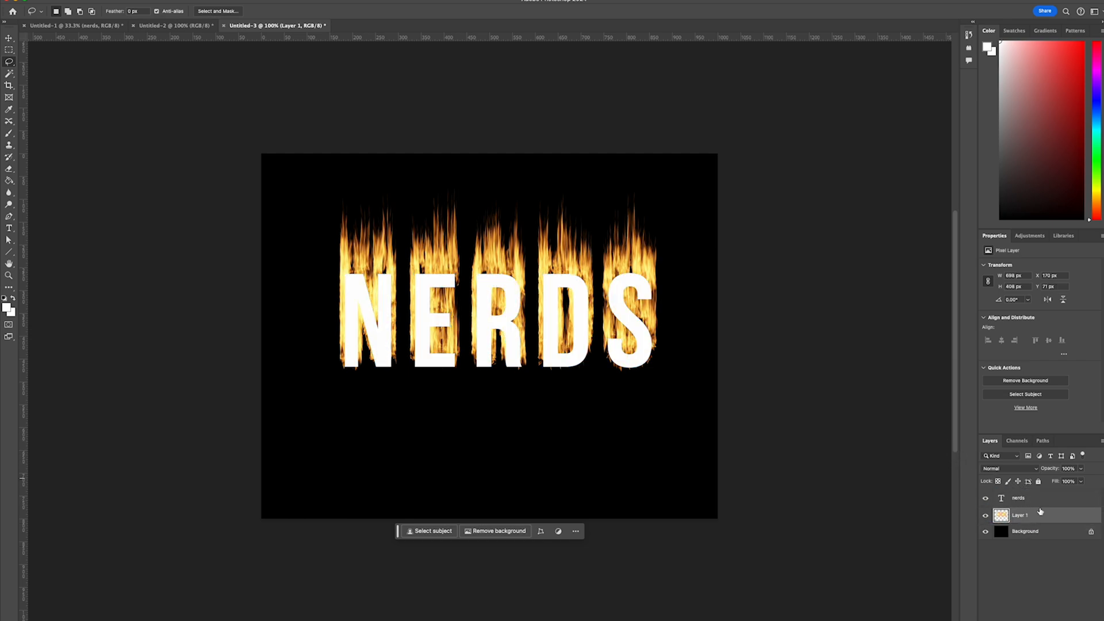
pyautogui.click(1019, 498)
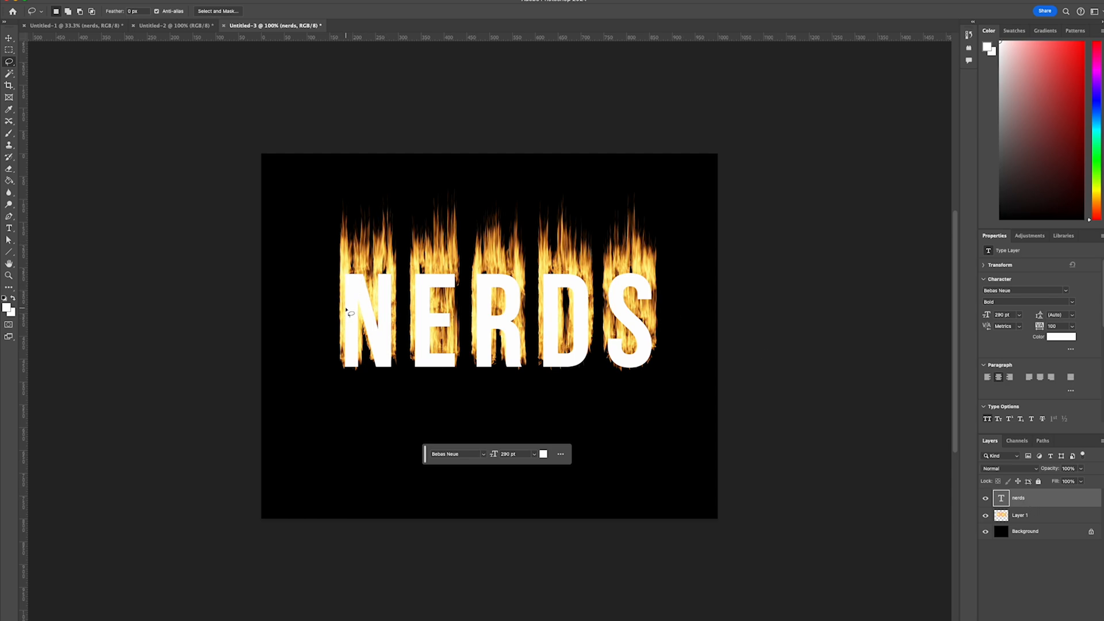
# Recolor the NERDS text to black and commit the edit
pyautogui.click(10, 228)
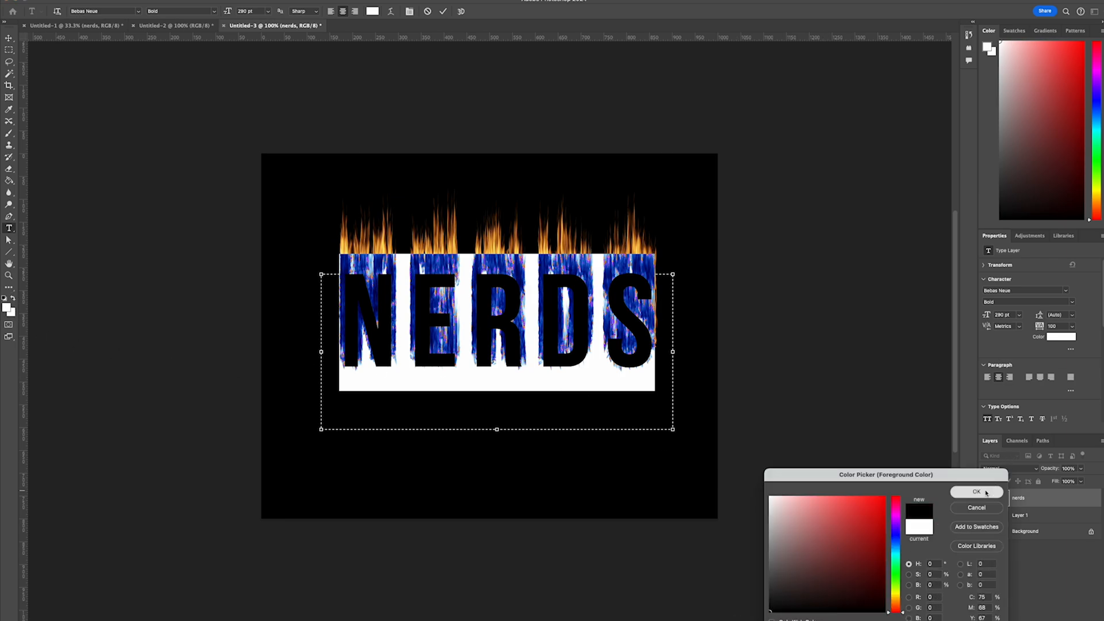
pyautogui.click(976, 491)
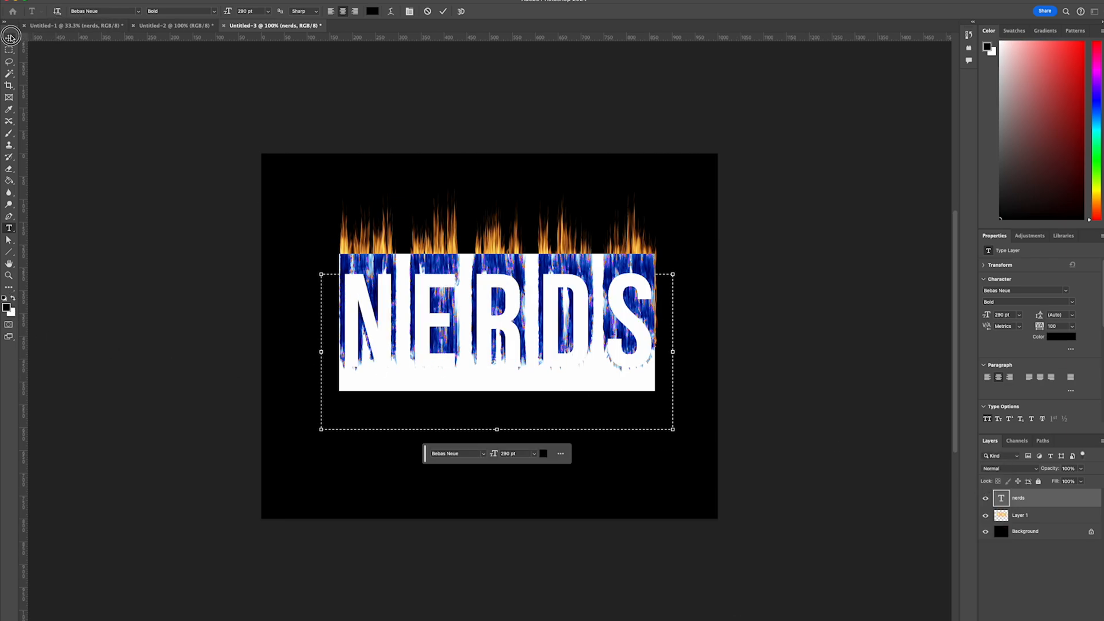
pyautogui.click(9, 38)
pyautogui.write('80')
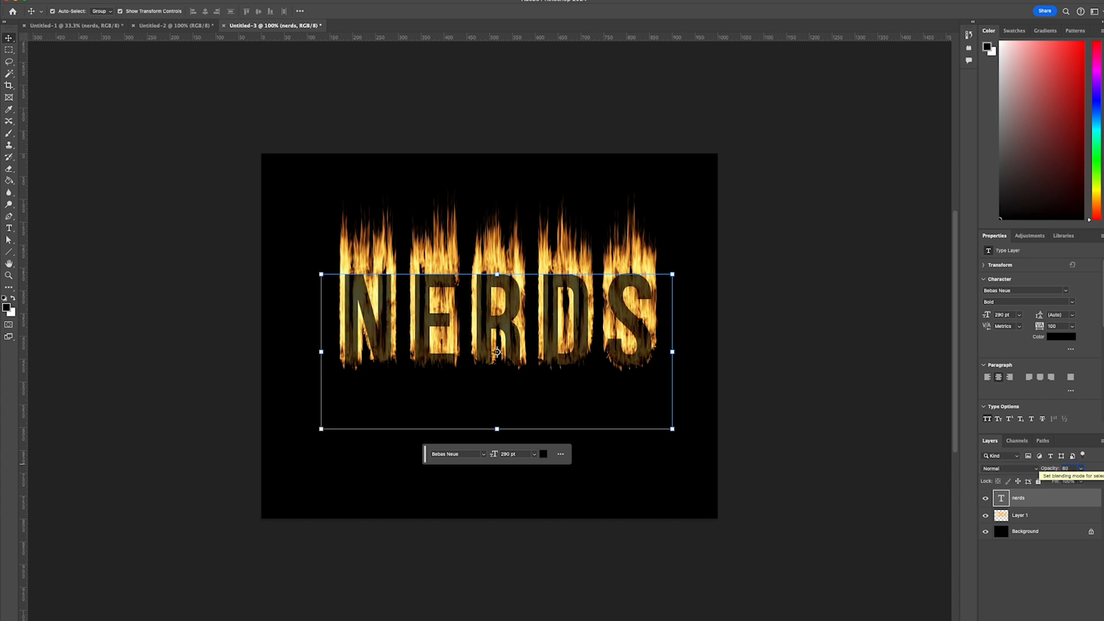
# Preview the Darken and Dissolve blend modes on the NERDS layer
pyautogui.click(1008, 468)
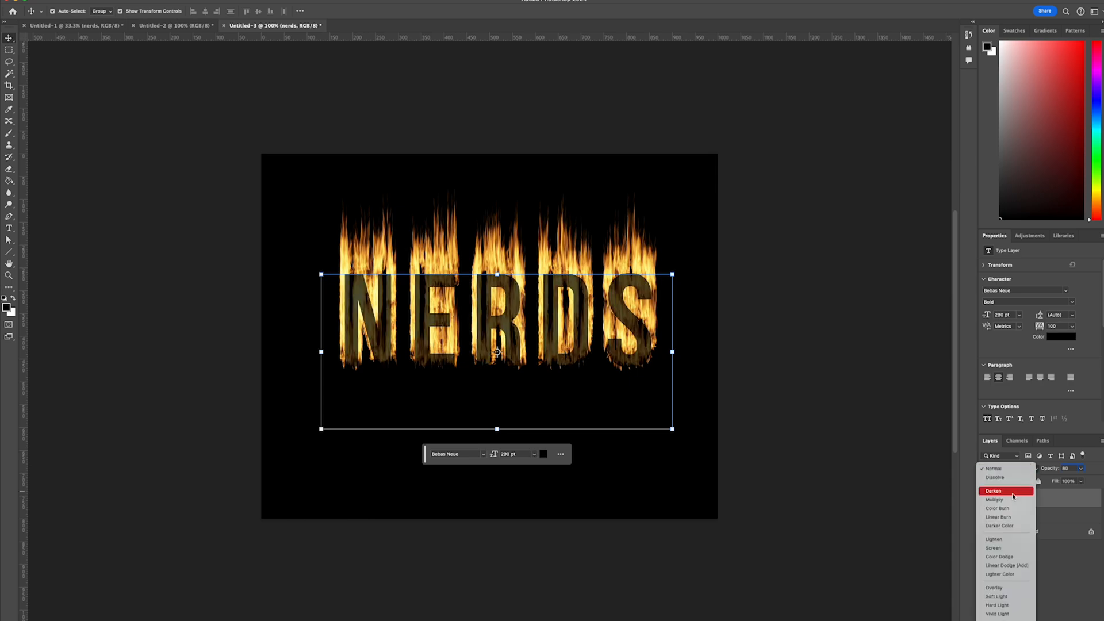
pyautogui.click(995, 477)
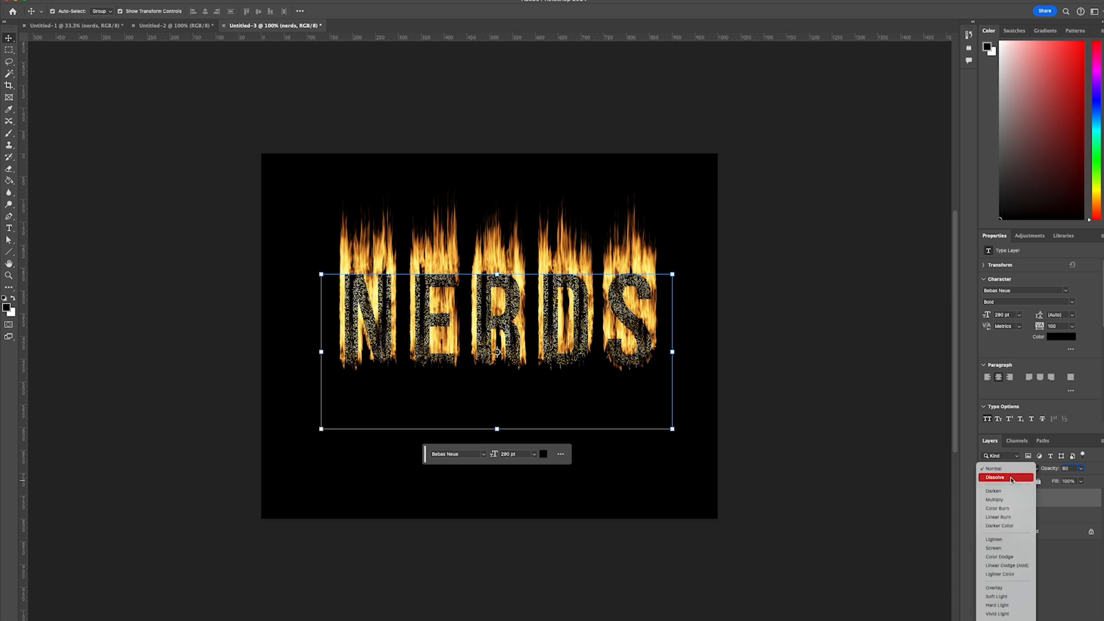